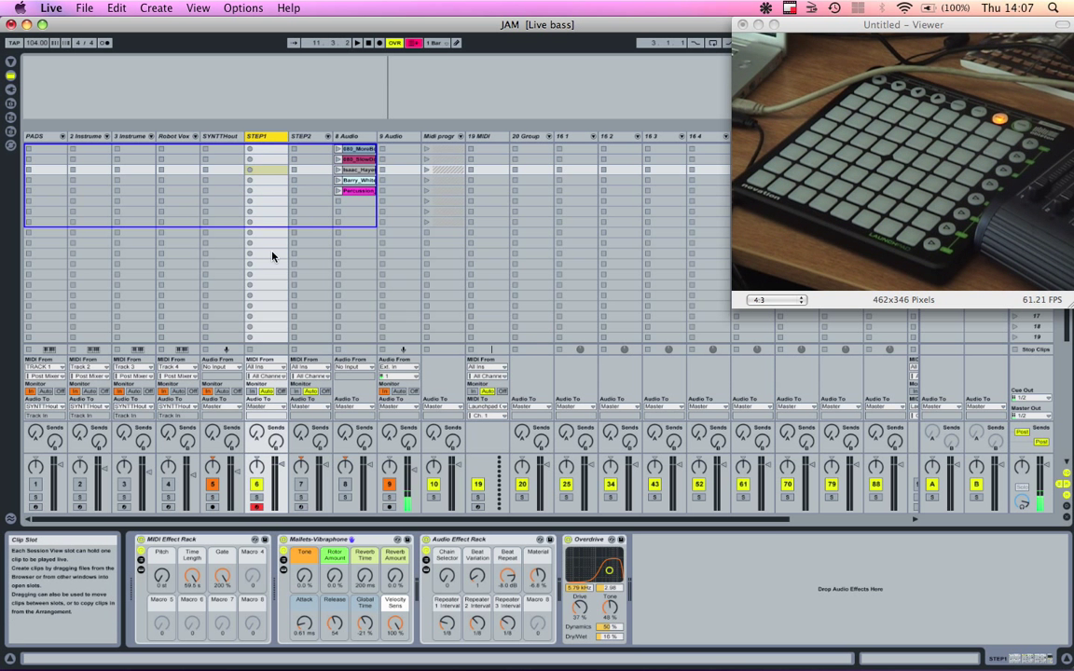
Select the first group track and unfold it to reveal its MIDI tracks
scroll(right, 3)
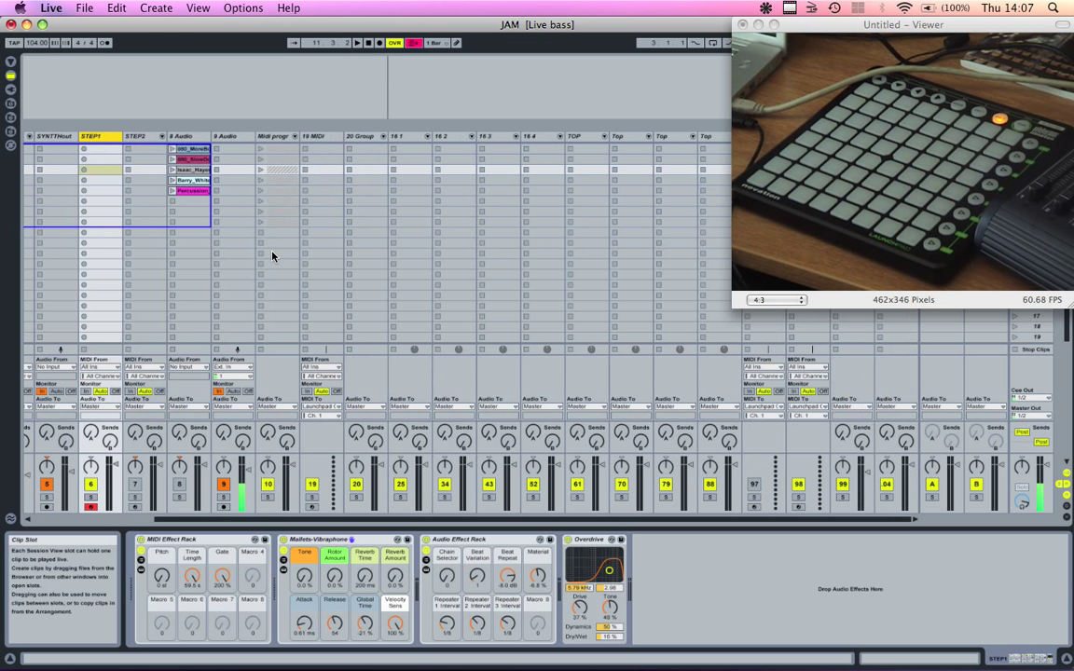
click(395, 136)
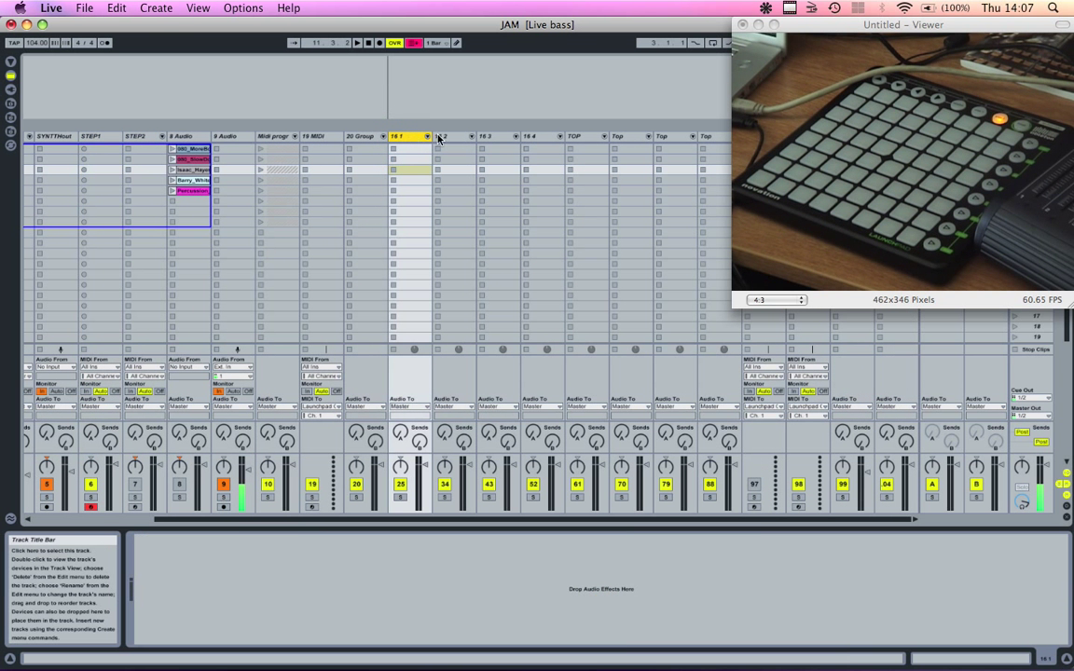
click(425, 136)
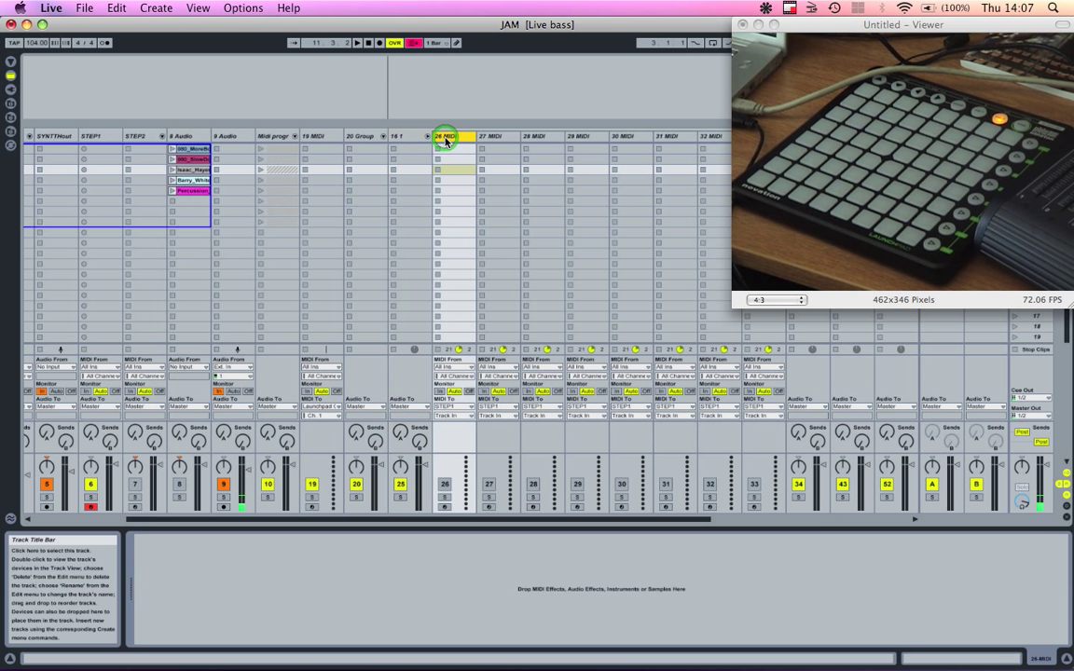
Select a MIDI track in the group and show its one-note clip in the editor
click(492, 136)
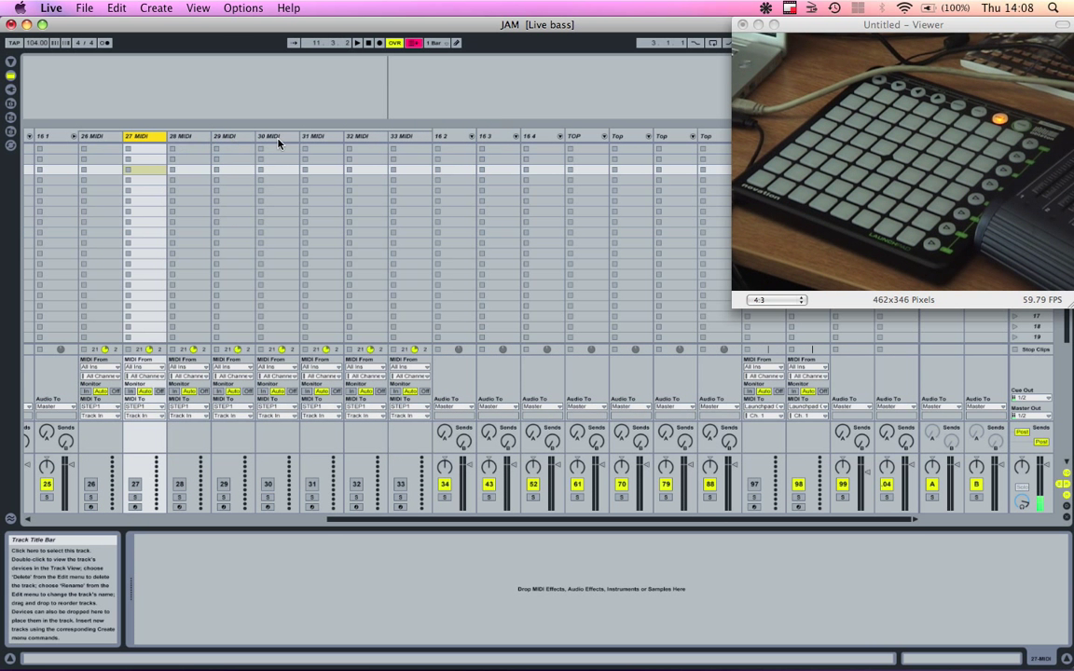
mouse_move(110, 219)
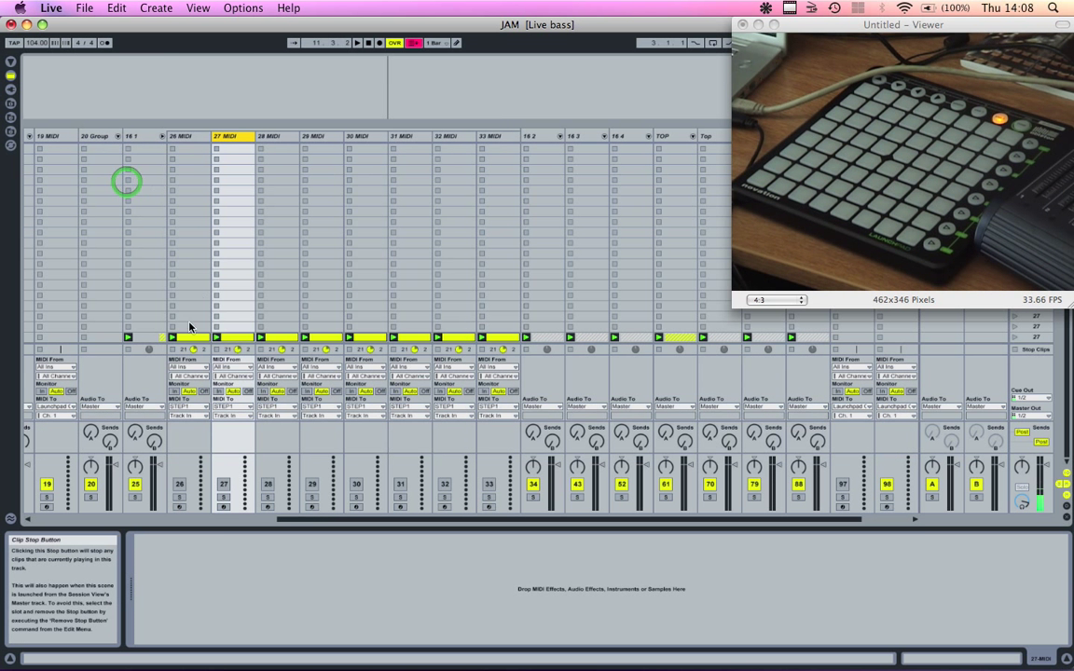
click(239, 339)
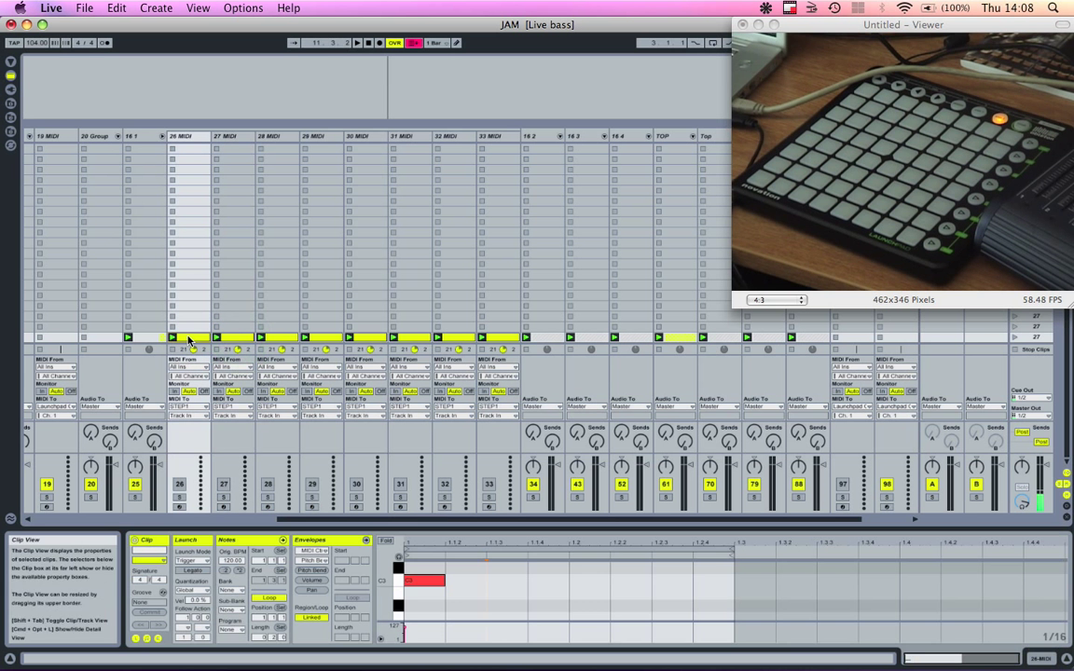
Inspect a neighbouring track's one-note clip, whose note sits at a different position
click(431, 582)
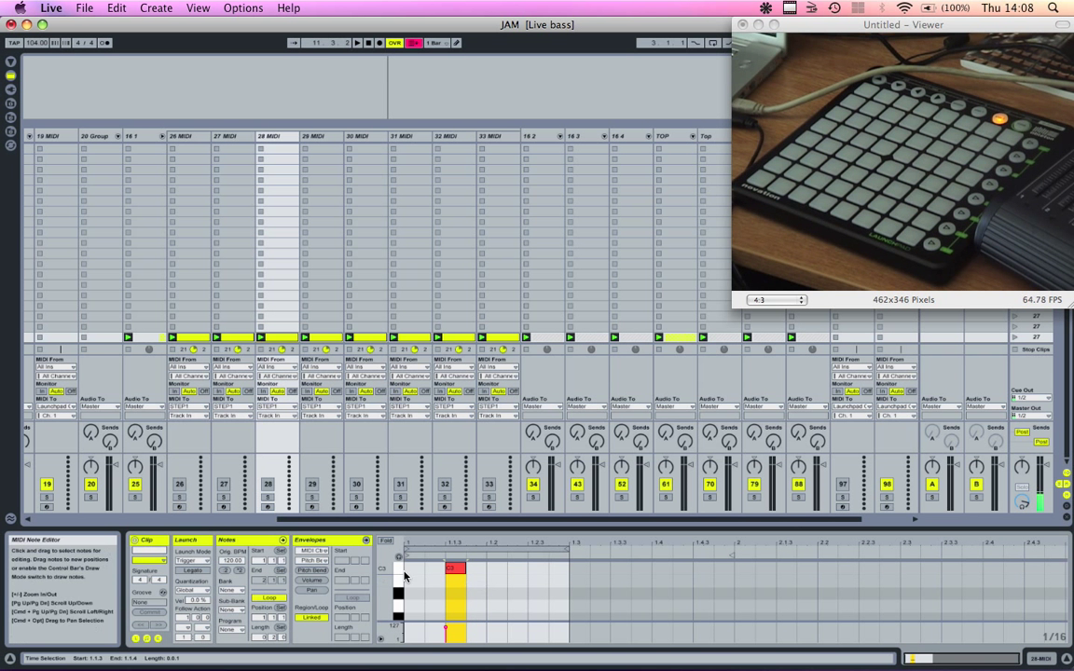
mouse_move(339, 444)
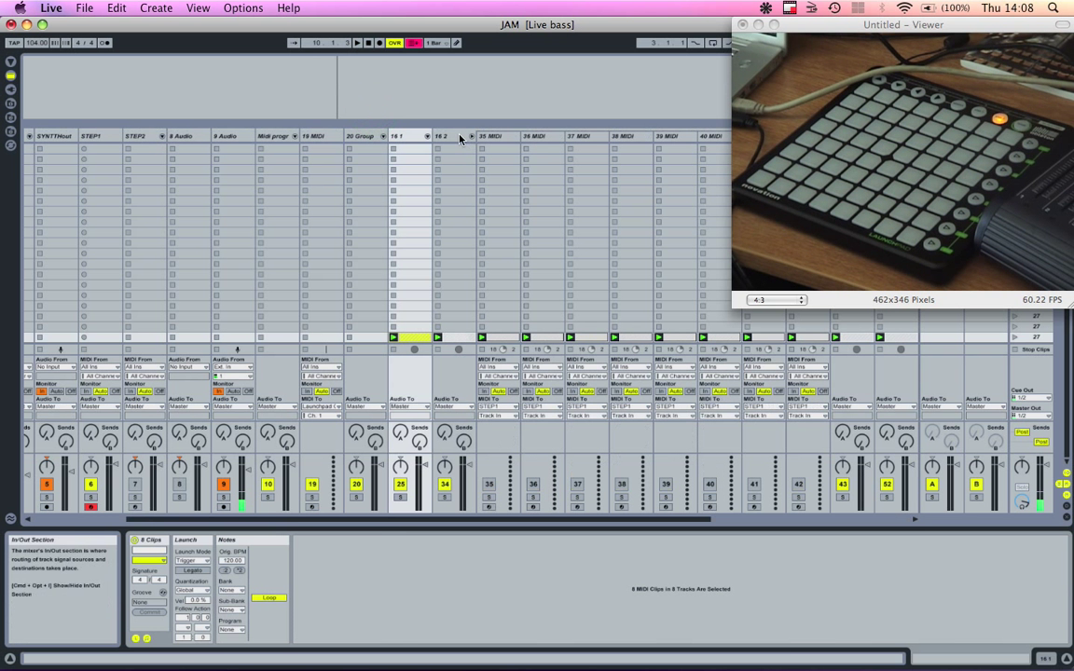
Unfold the next group track to reveal its further set of MIDI tracks
click(504, 337)
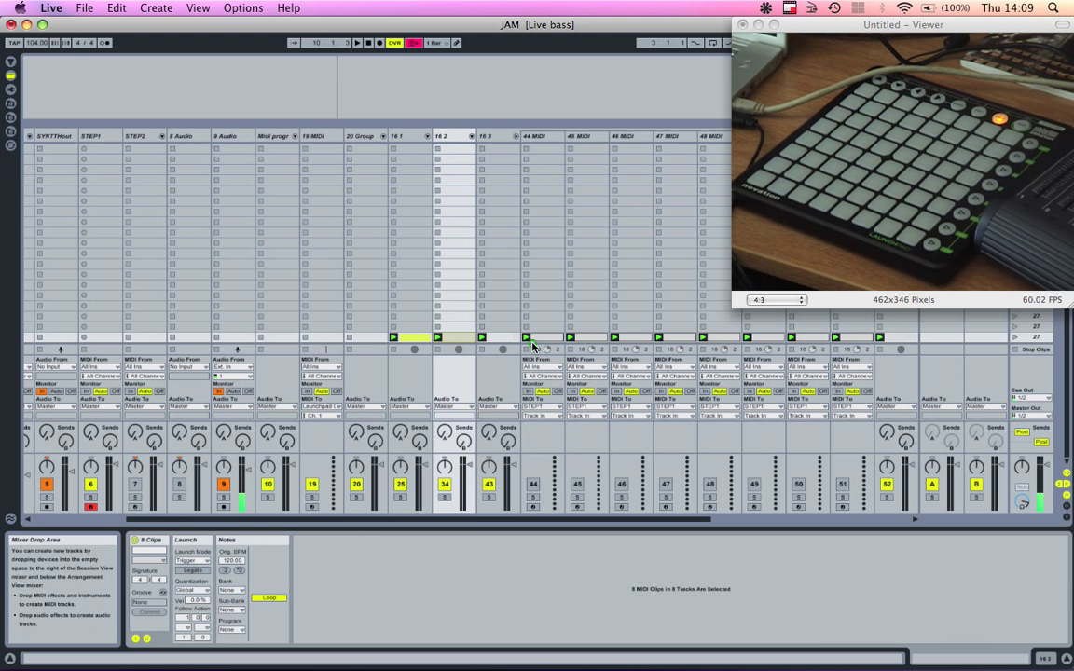
click(526, 336)
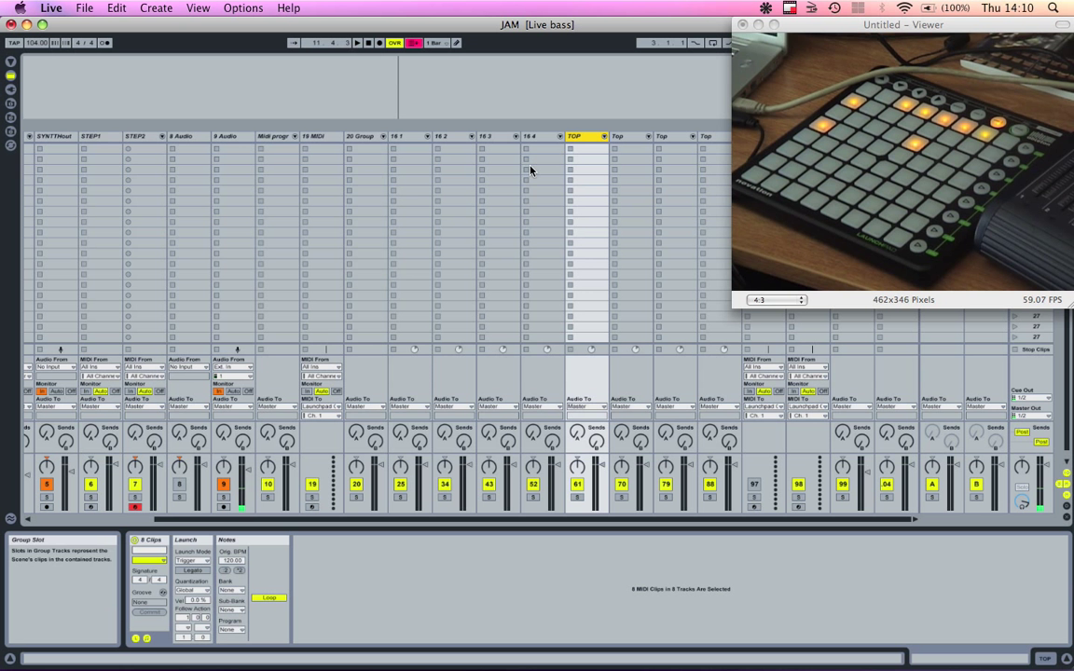
mouse_move(504, 276)
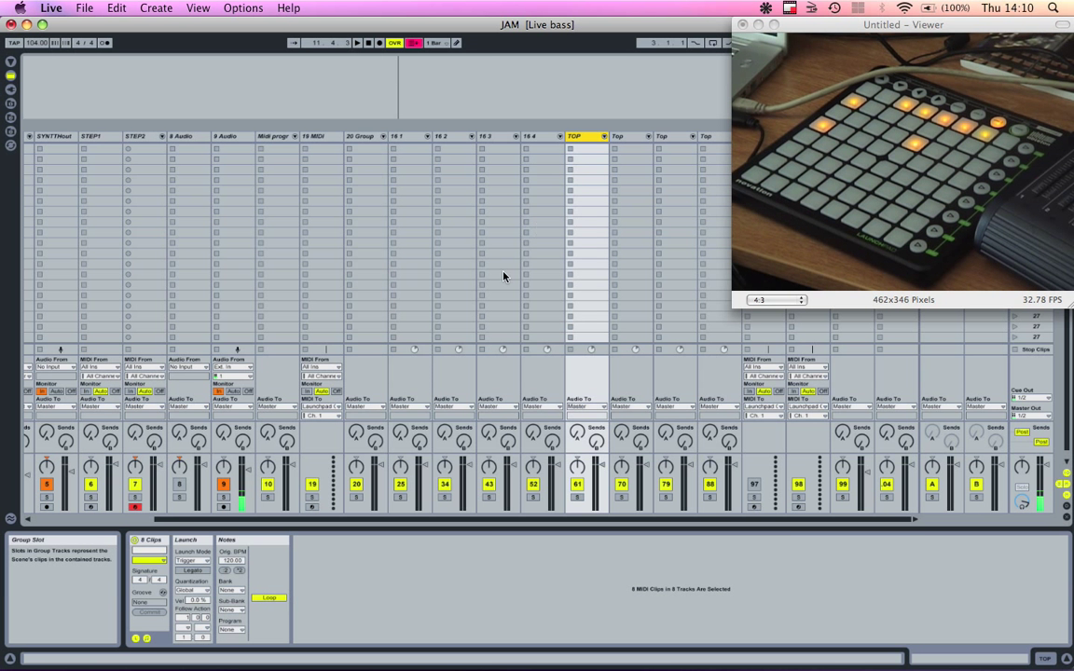
scroll(left, 3)
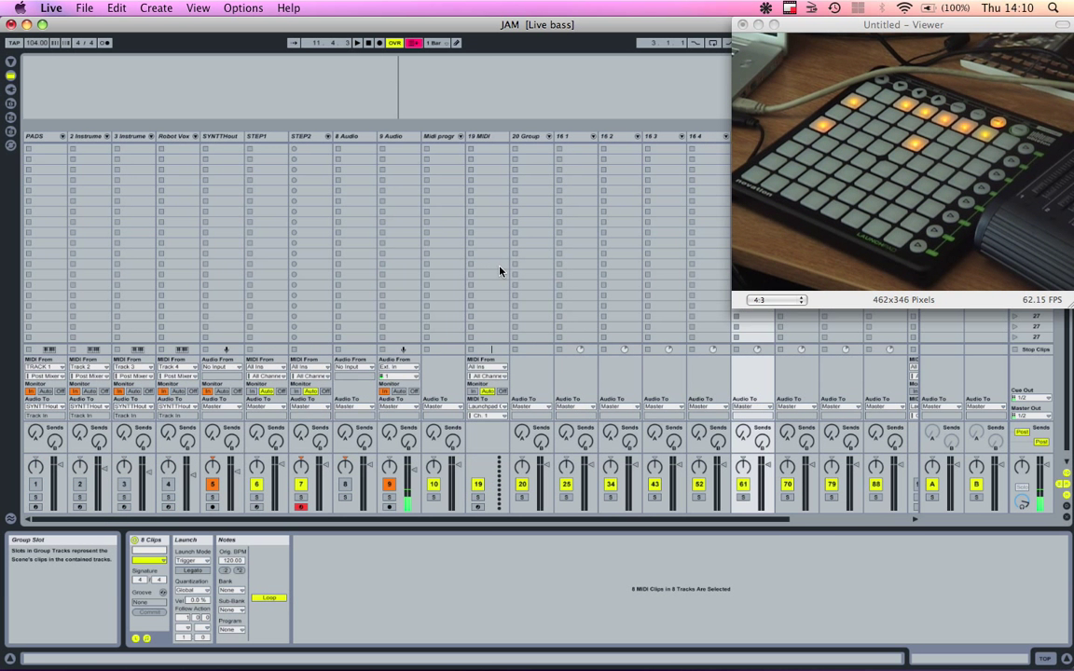